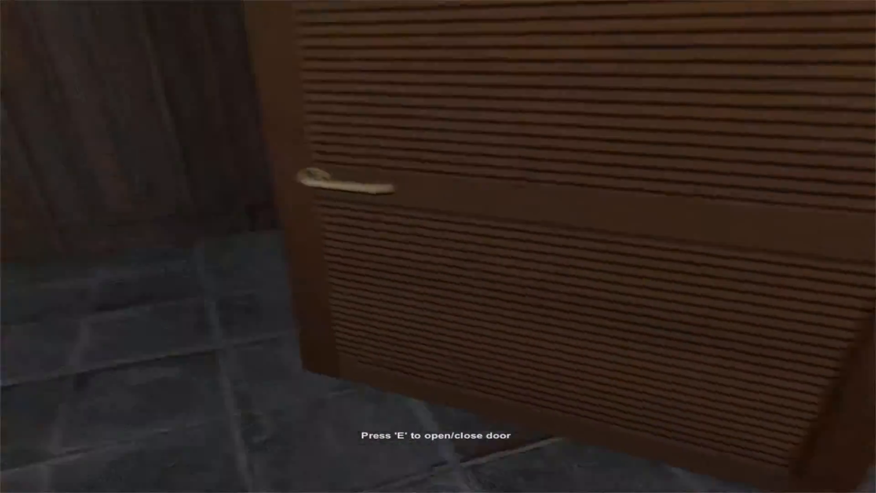
pyautogui.press('e')
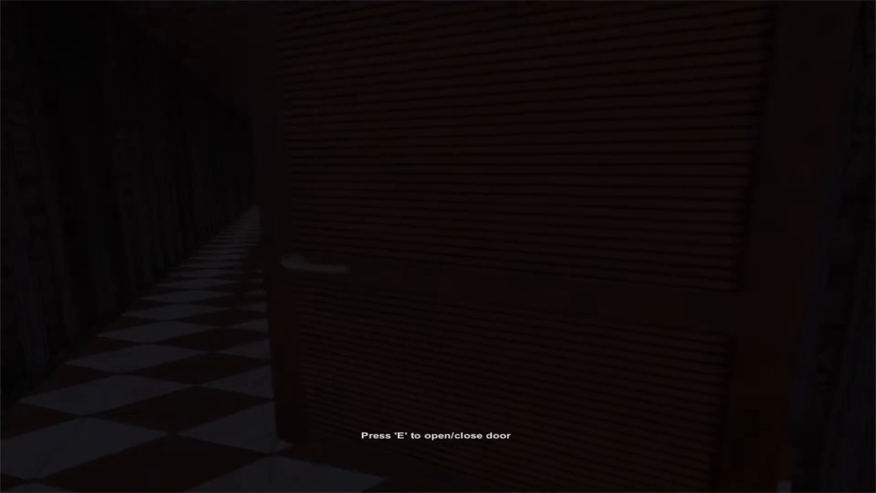
pyautogui.press('e')
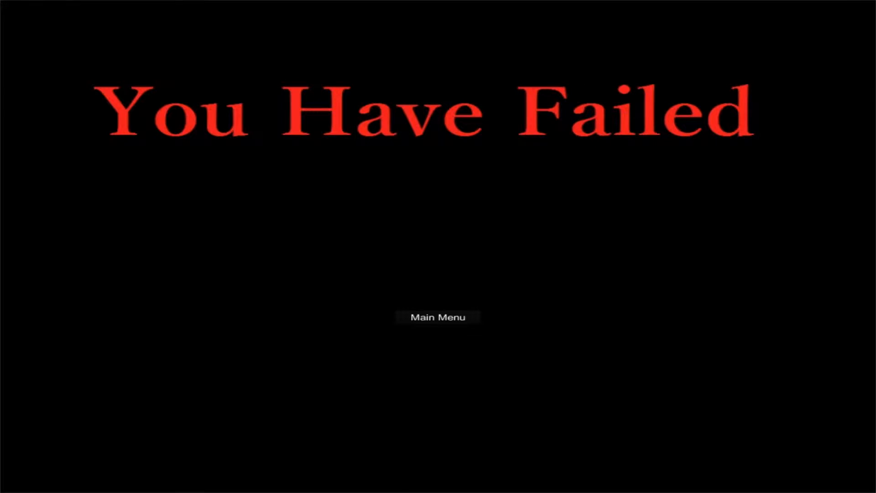
pyautogui.click(437, 316)
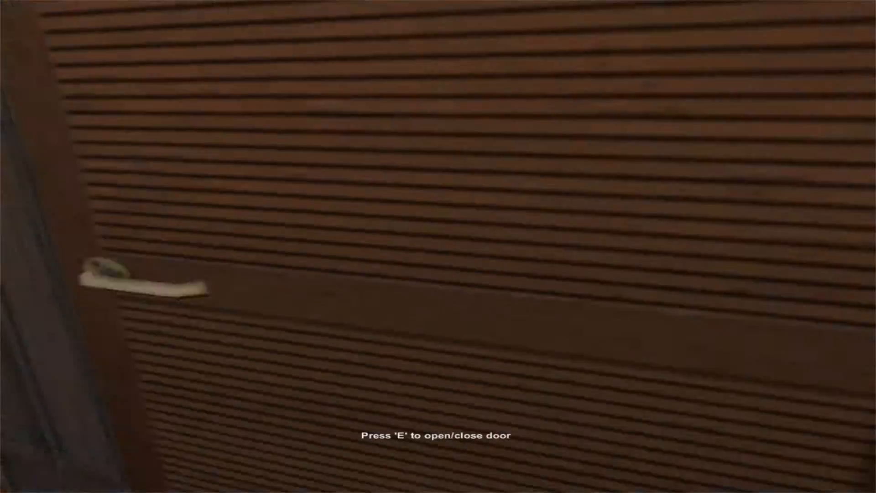
pyautogui.press('e')
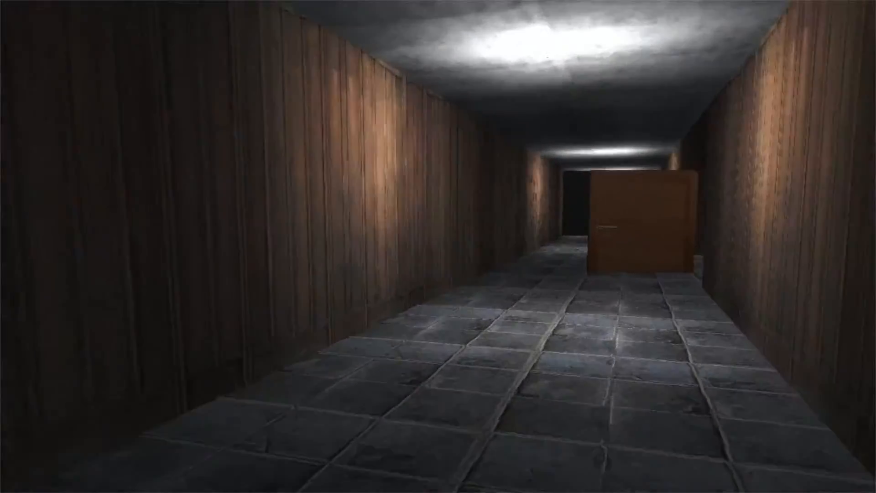